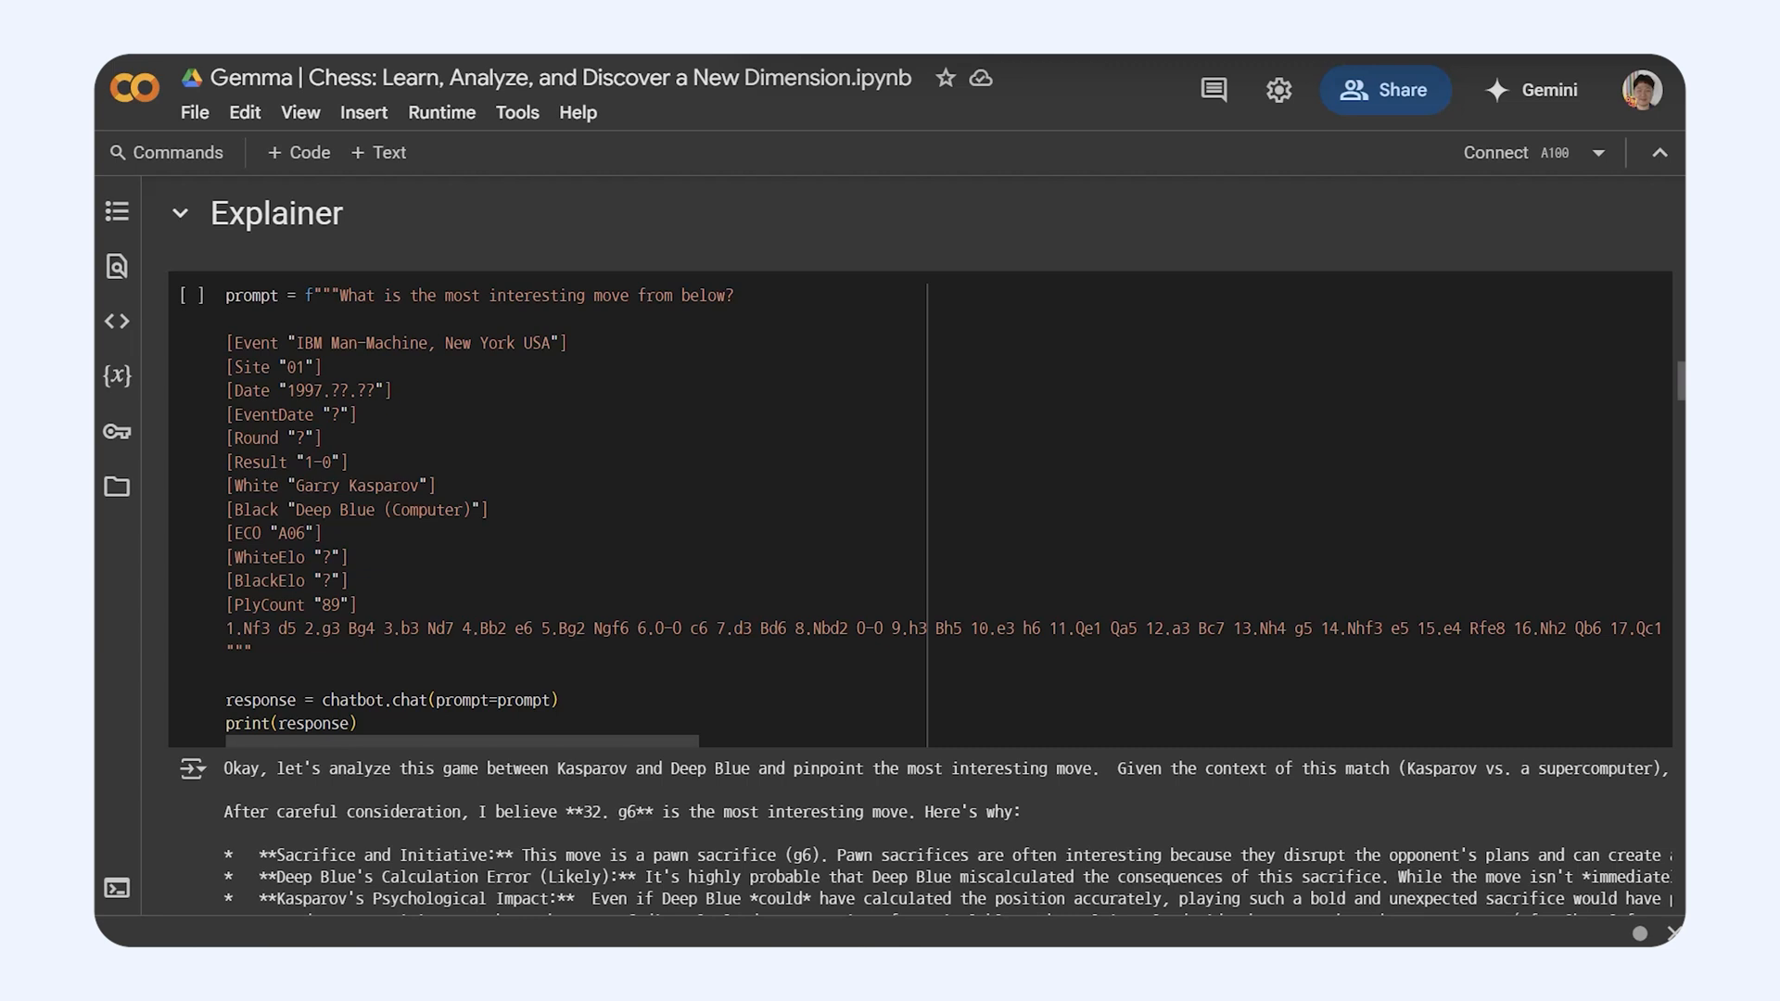
{"action": "scroll", "scroll_direction": "down", "scroll_amount": 3}
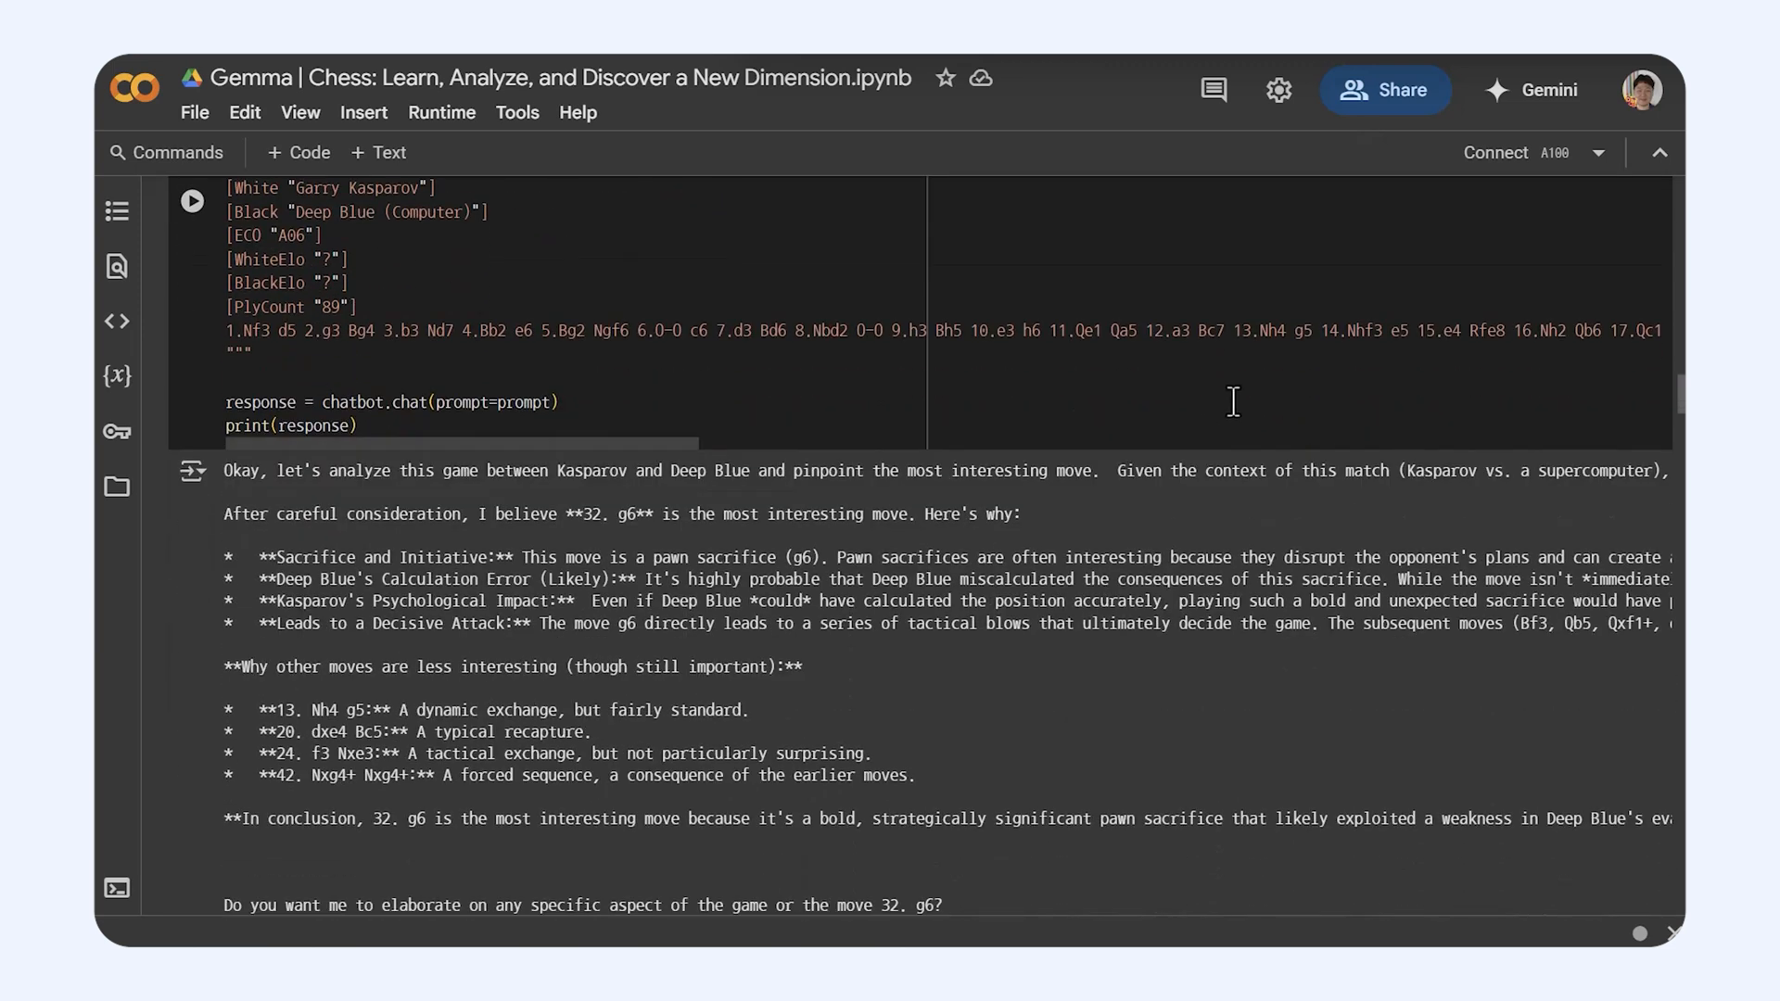
{"action": "scroll", "scroll_direction": "down", "scroll_amount": 3}
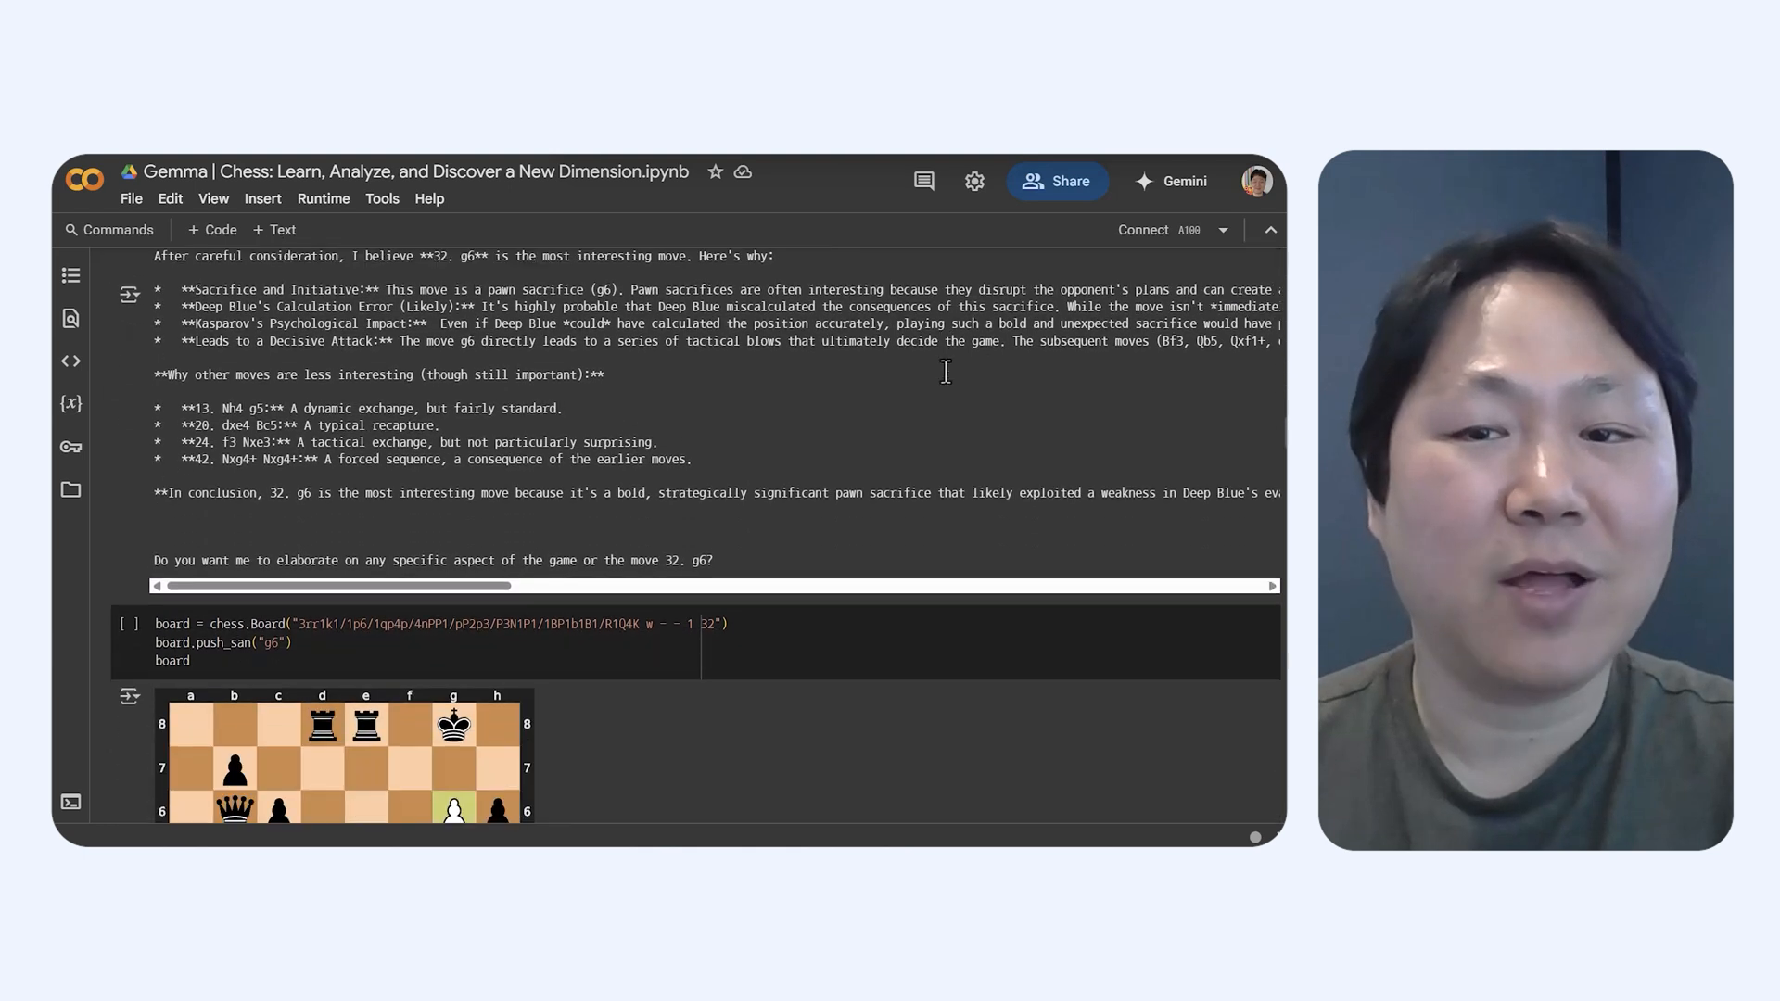
{"action": "scroll", "scroll_direction": "down", "scroll_amount": 3}
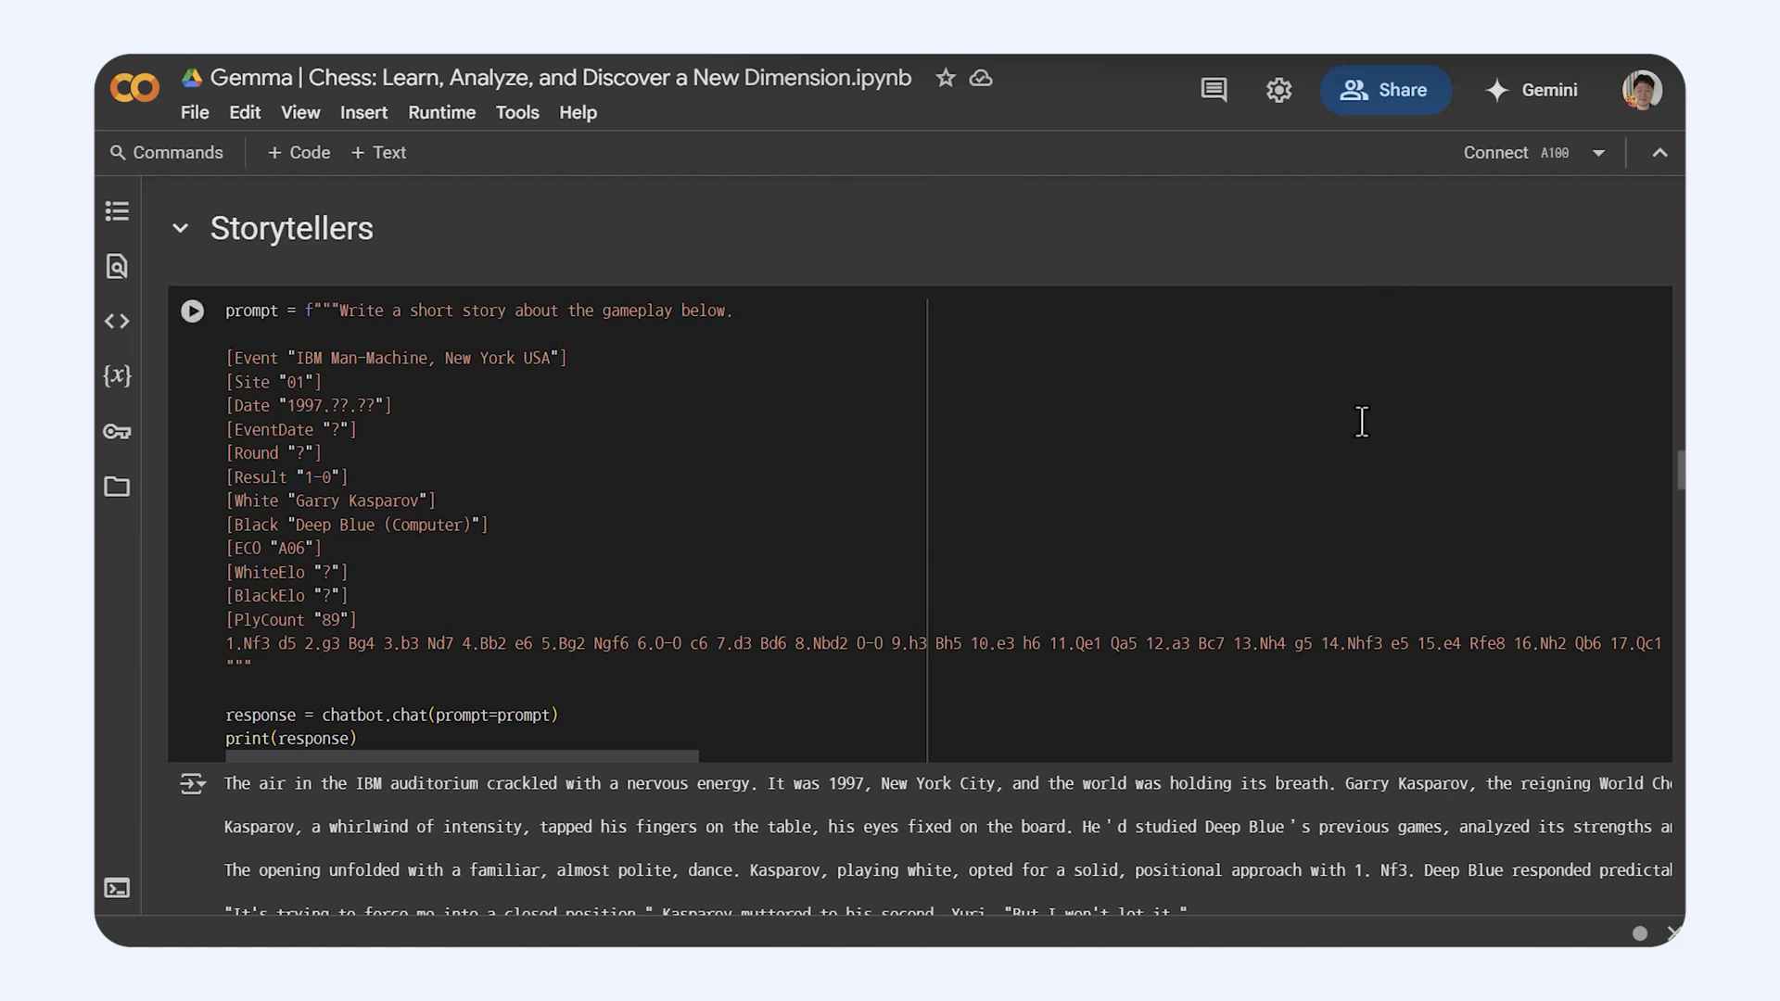
{"action": "scroll", "scroll_direction": "down", "scroll_amount": 3}
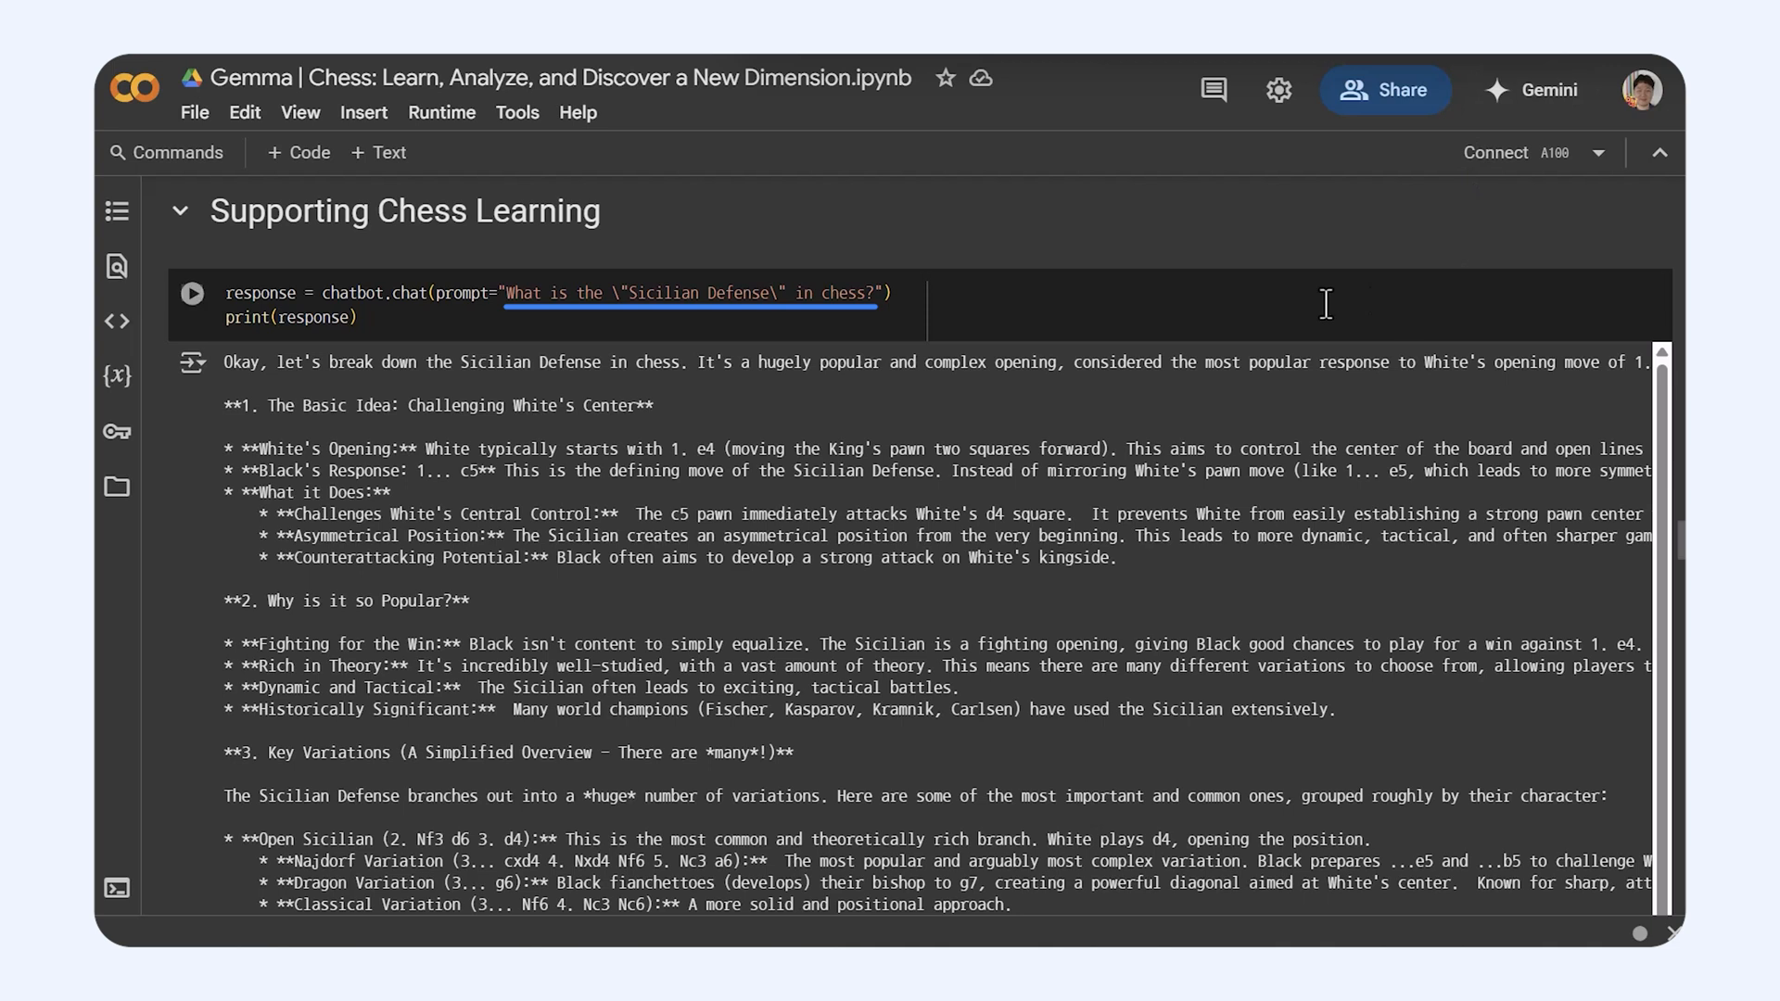
{"action": "mouse_move", "coordinate": [1291, 293]}
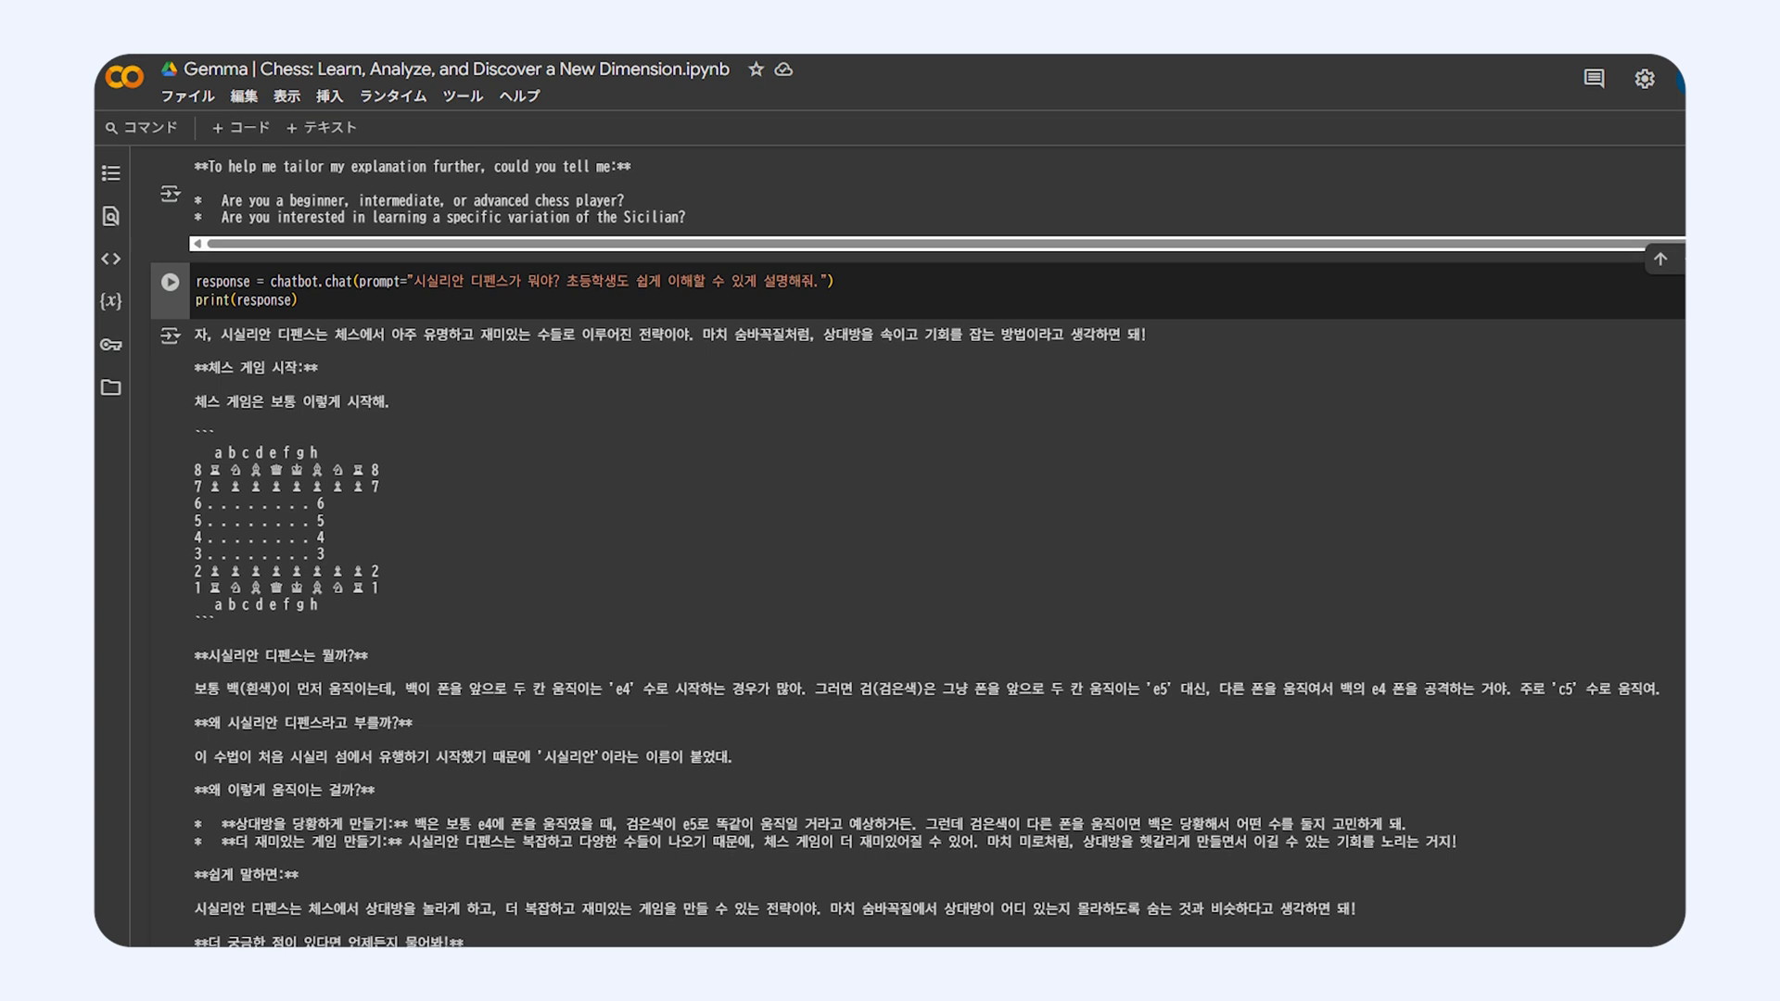
{"action": "scroll", "scroll_direction": "down", "scroll_amount": 3}
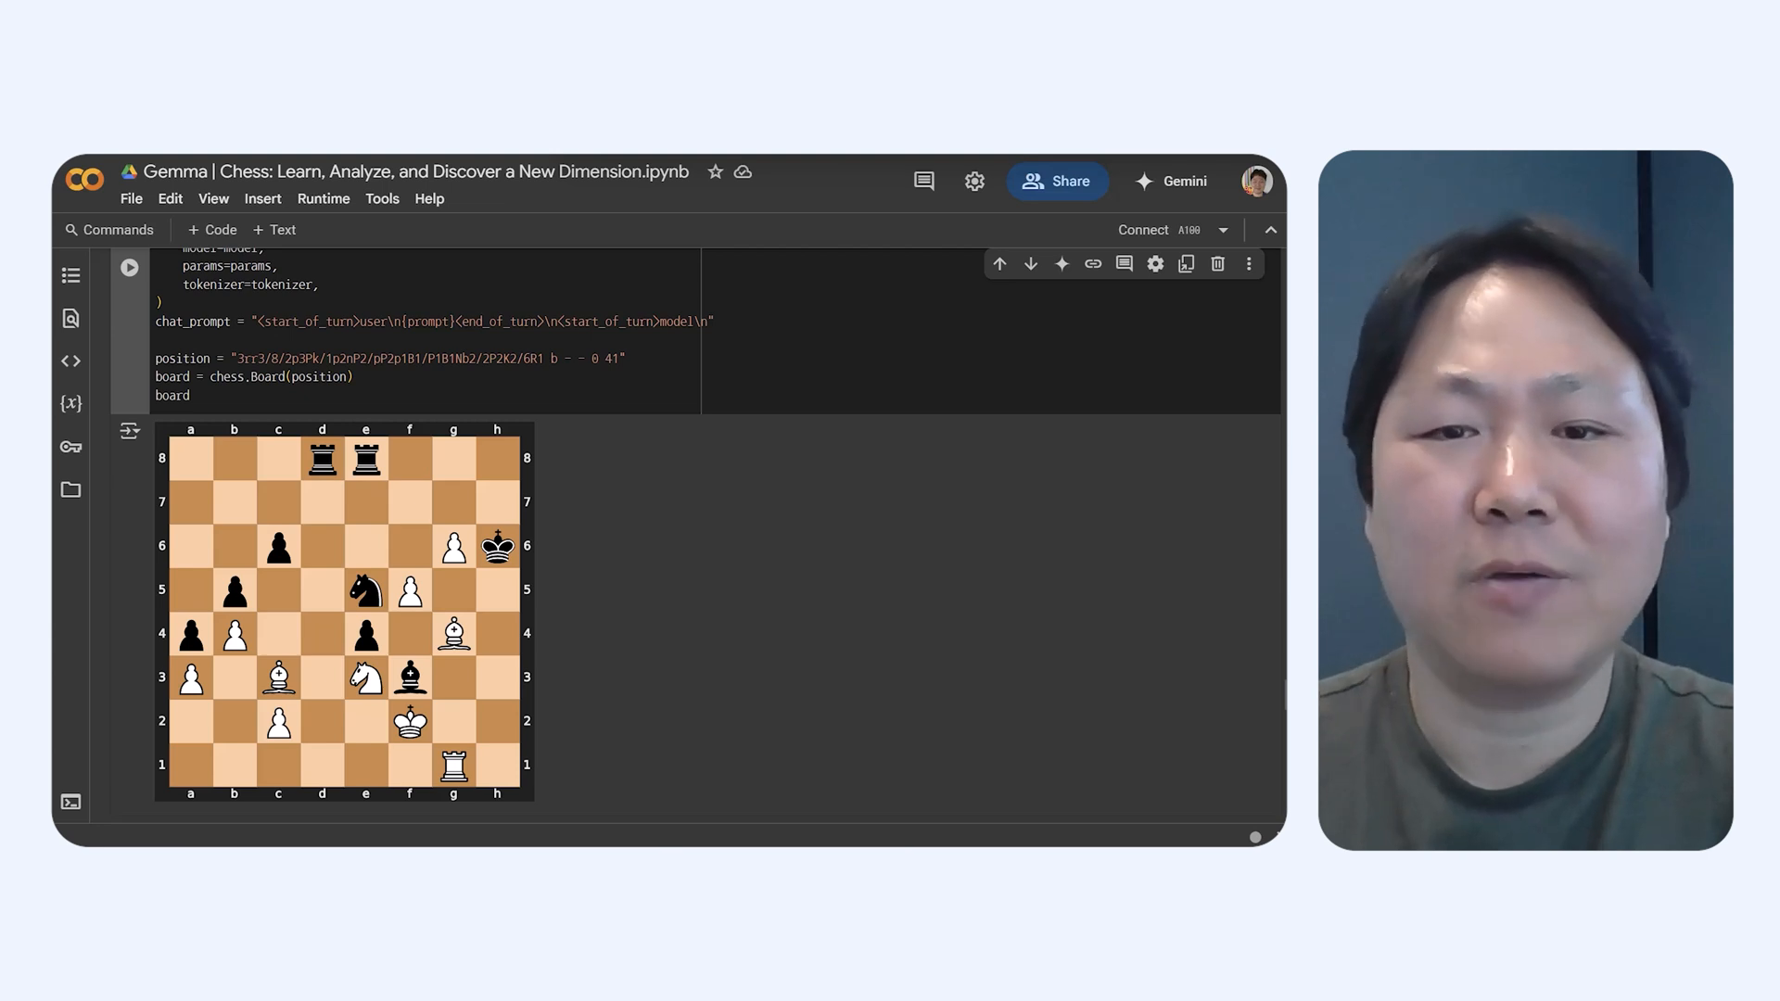
{"action": "mouse_move", "coordinate": [1112, 405]}
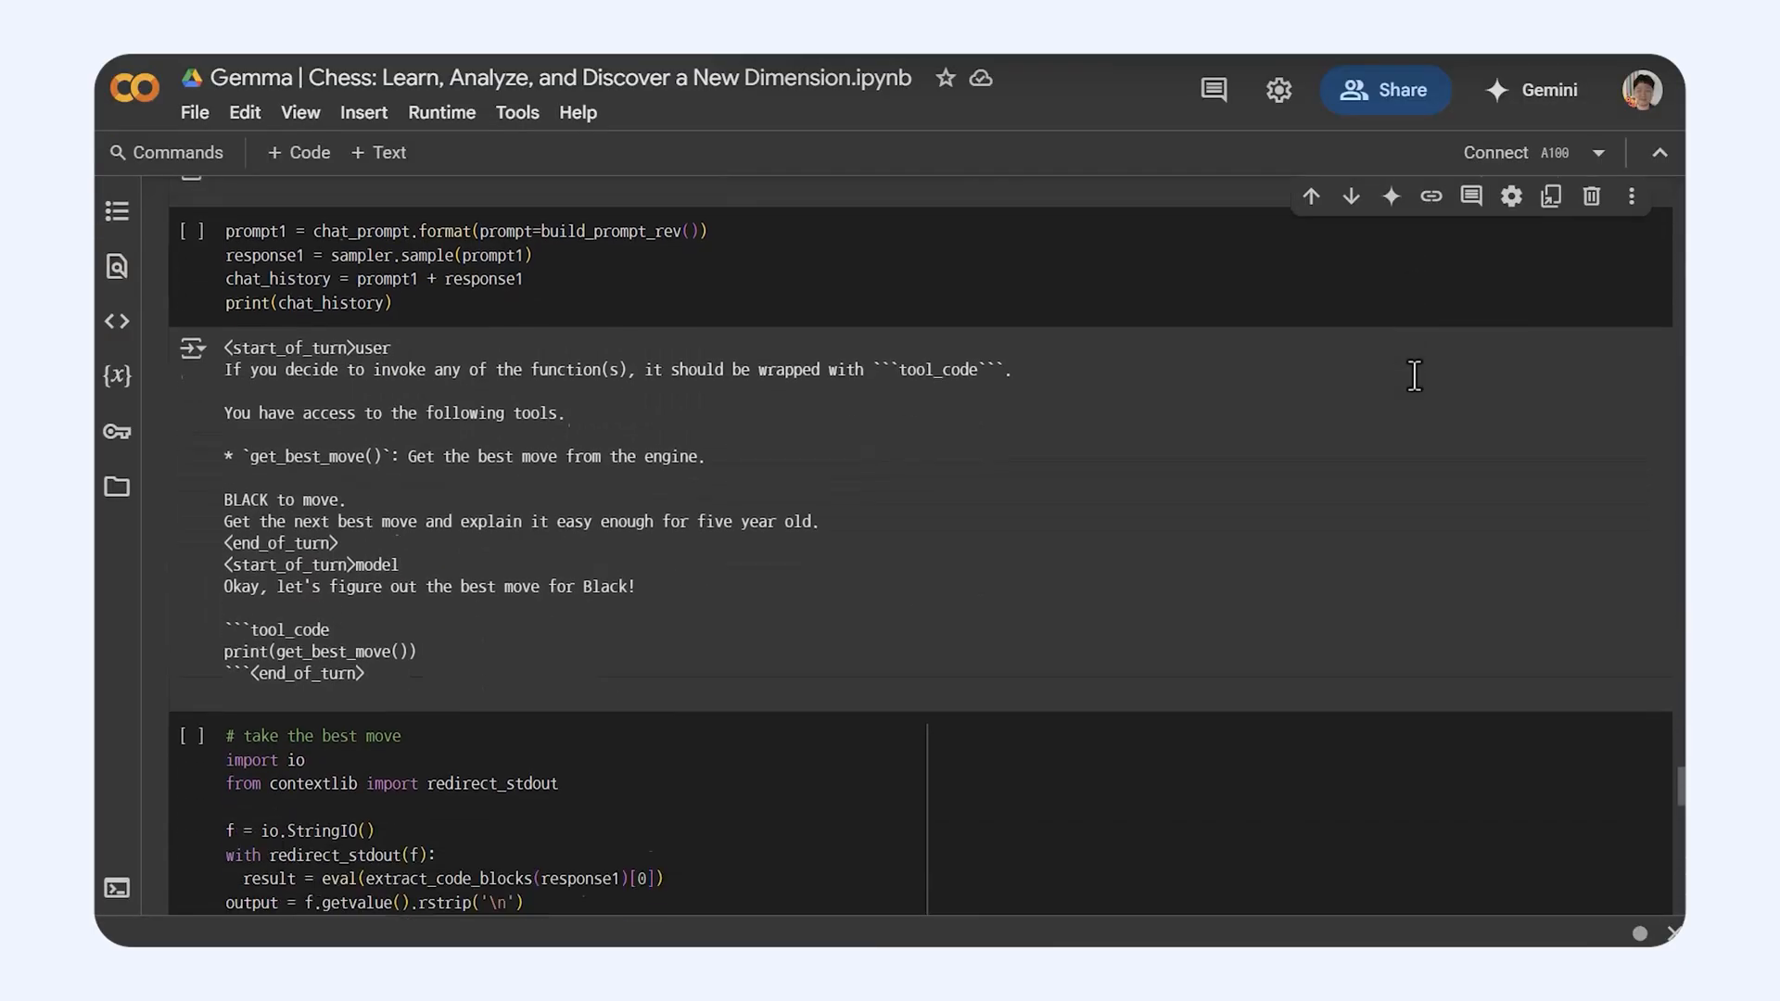
{"action": "scroll", "scroll_direction": "down", "scroll_amount": 3}
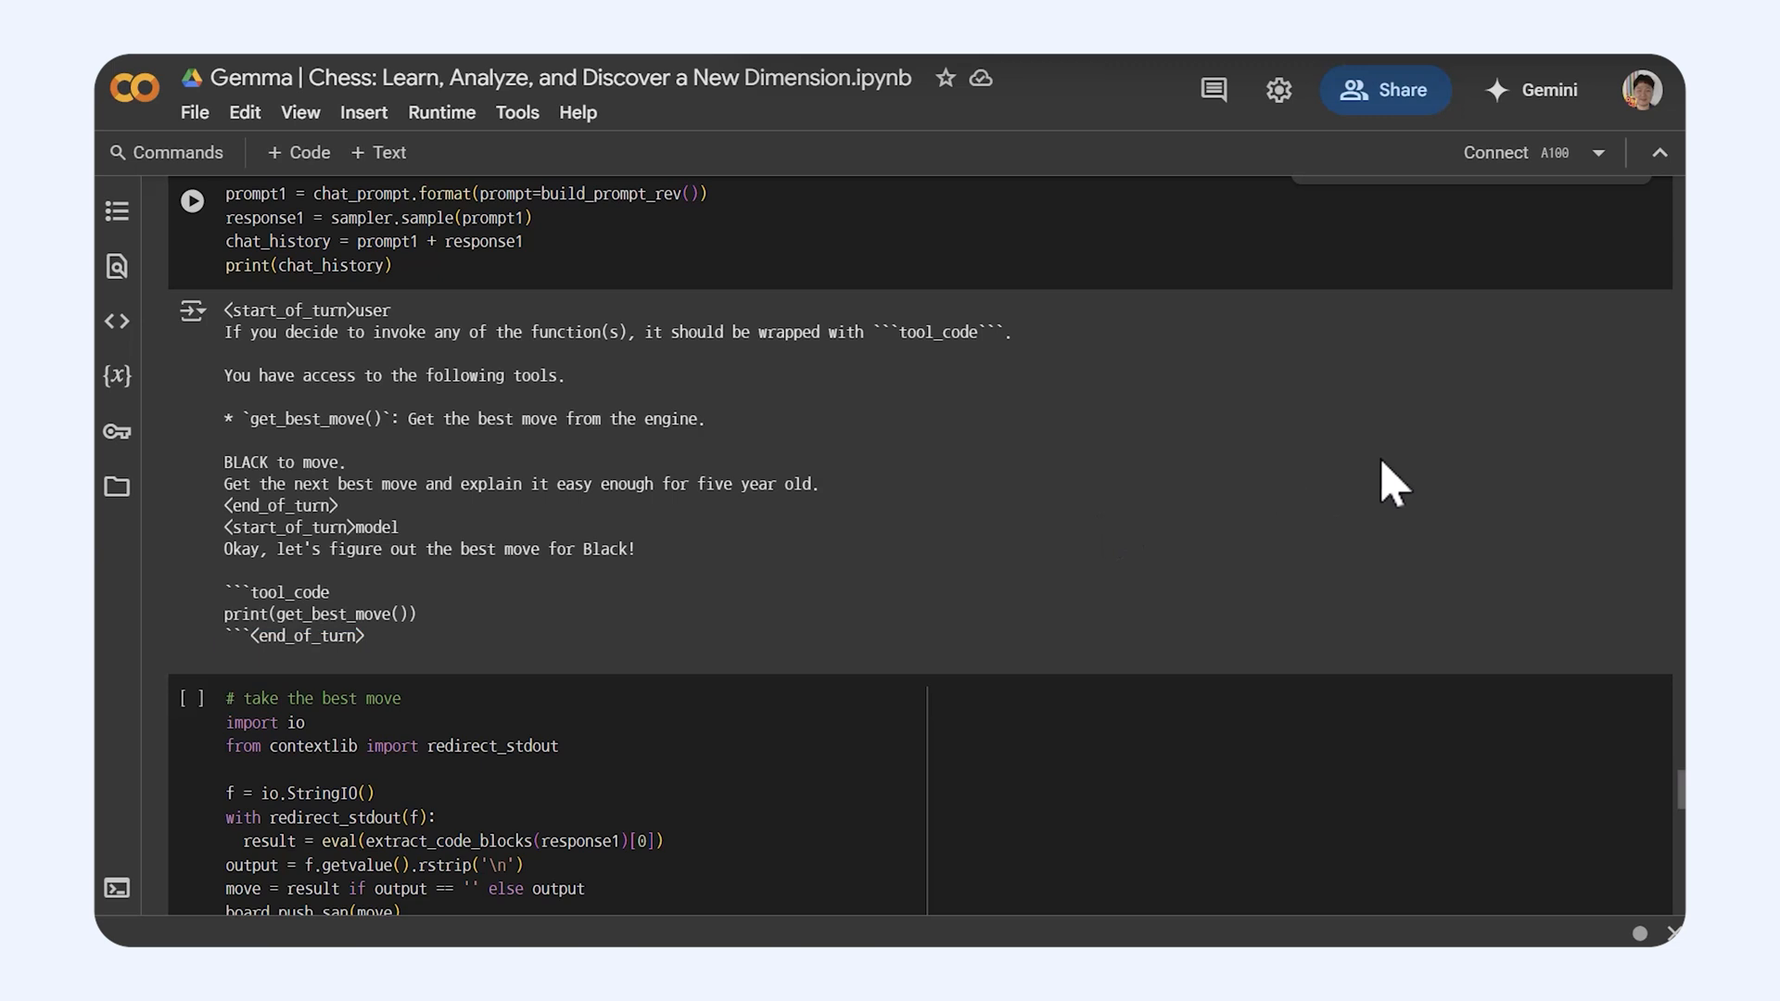
{"action": "scroll", "scroll_direction": "down", "scroll_amount": 3}
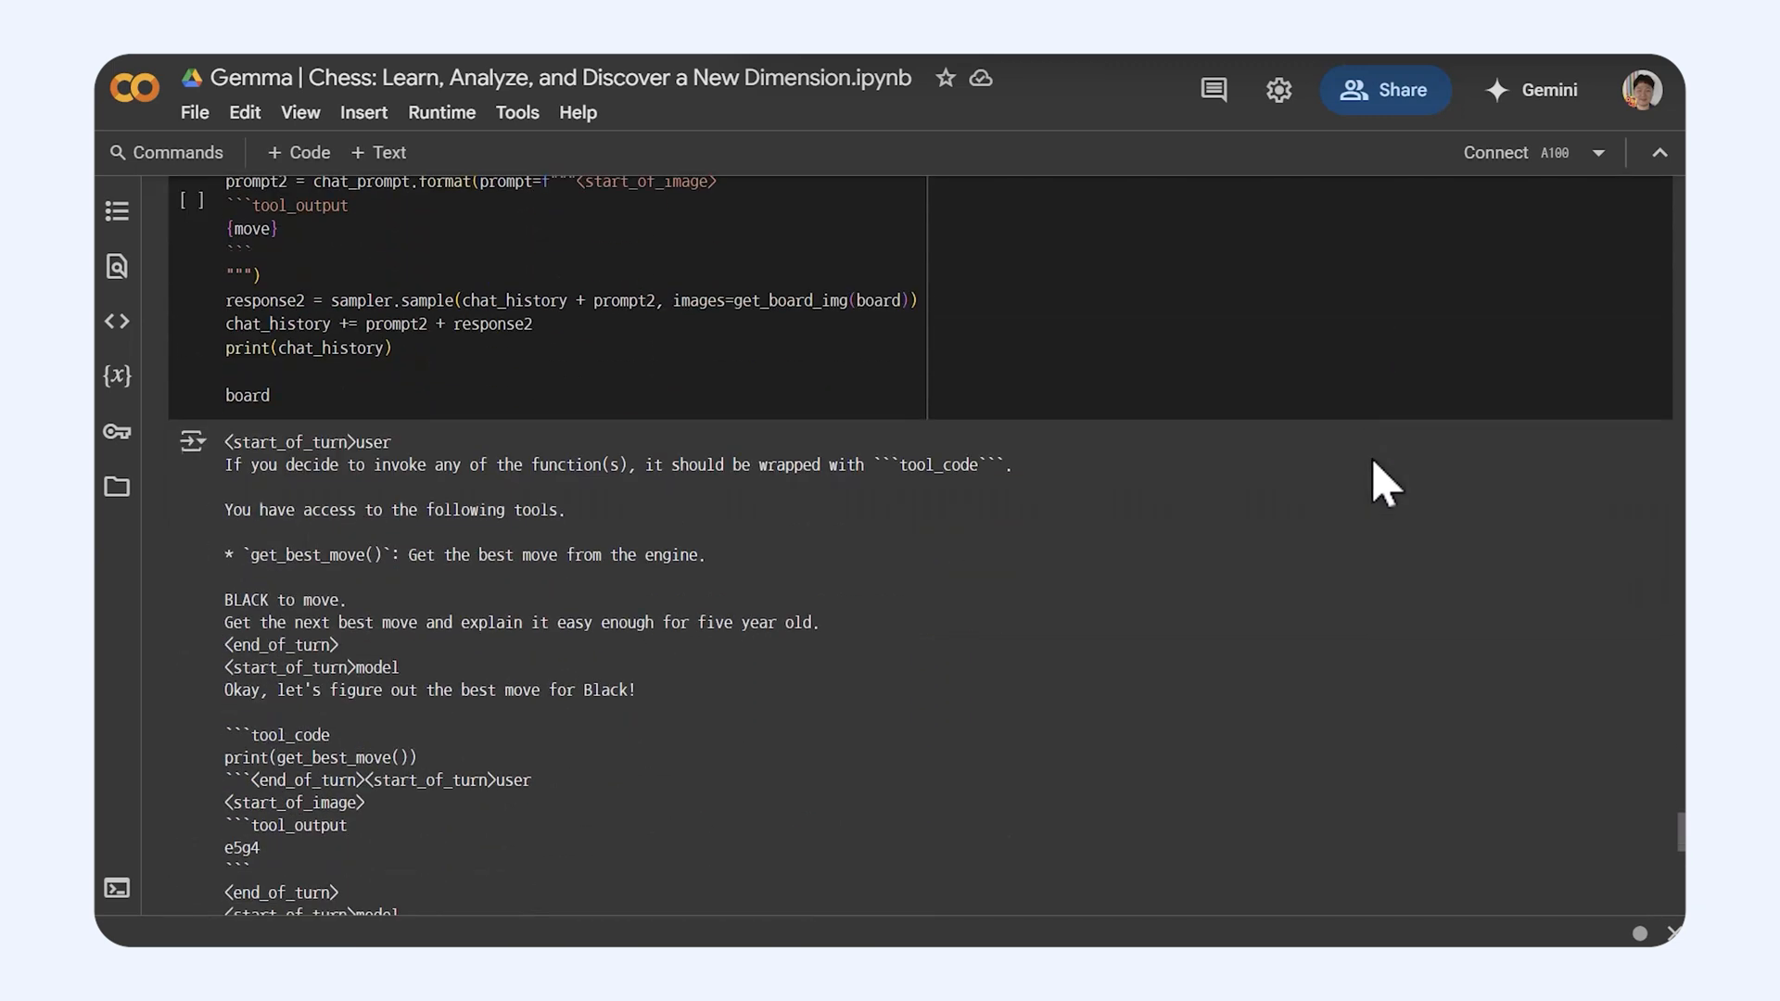